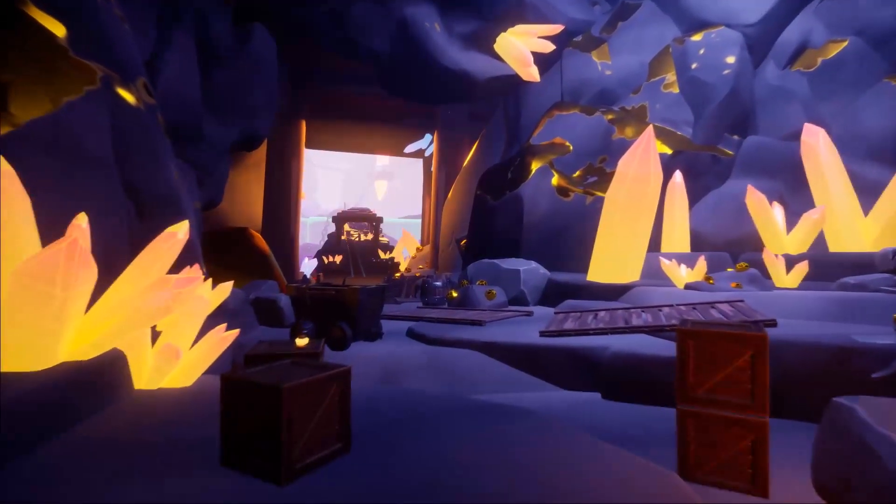
pyautogui.moveTo(449, 252)
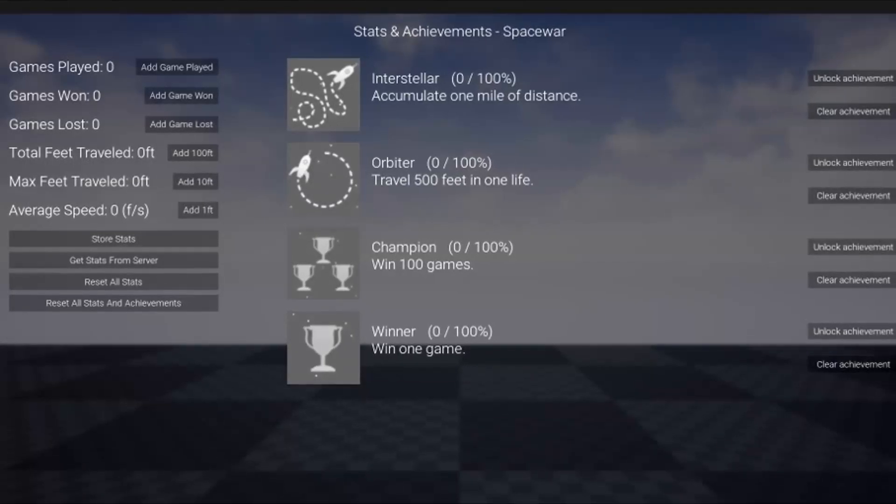
# Add a won game so Games Won reads 1 and the Winner achievement unlocks
pyautogui.click(181, 96)
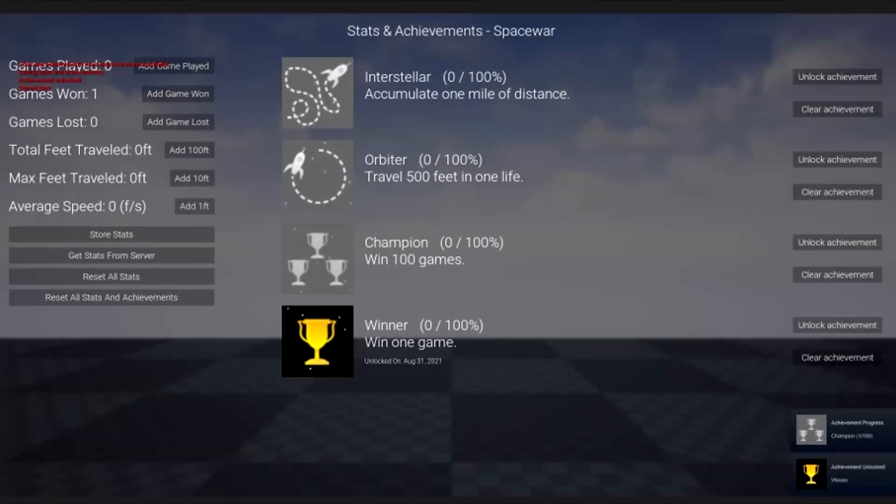